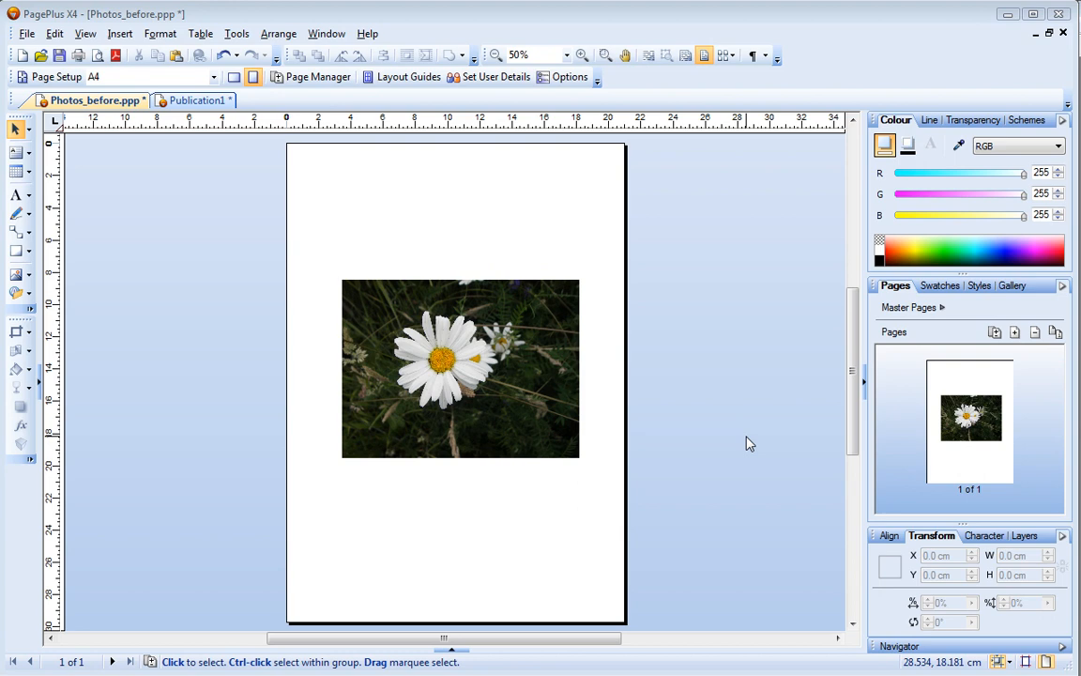
Select the daisy photo on the A4 page to reveal its Picture toolbar
left_click(460, 368)
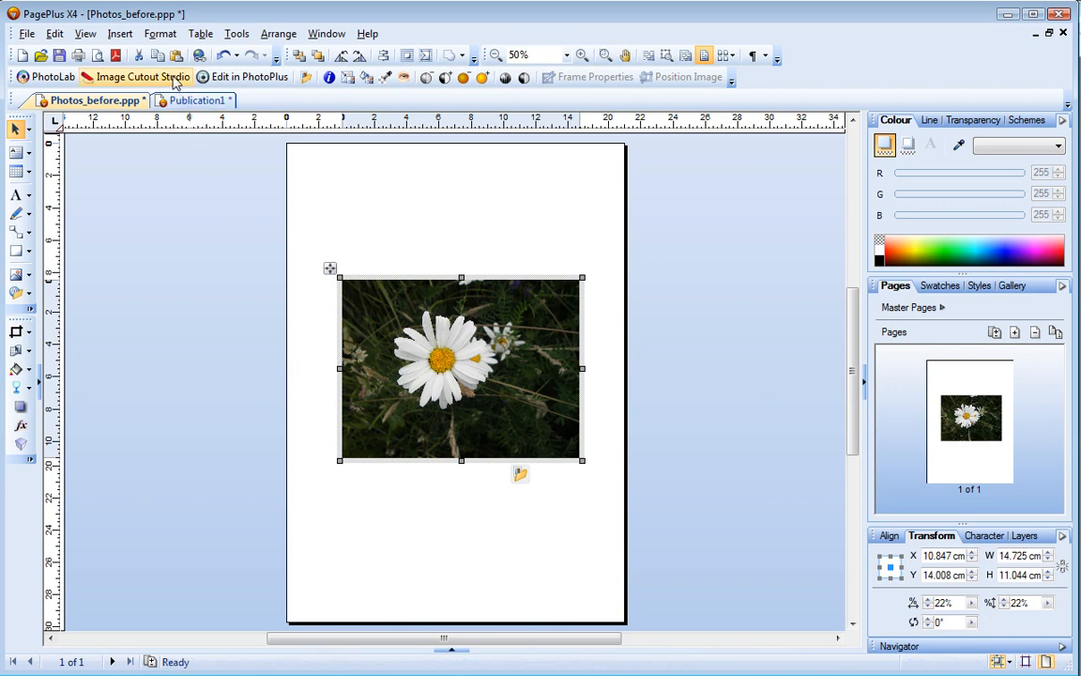
Launch Image Cutout Studio for the daisy and read 'Step 1: Choose the right method' in Help
left_click(143, 77)
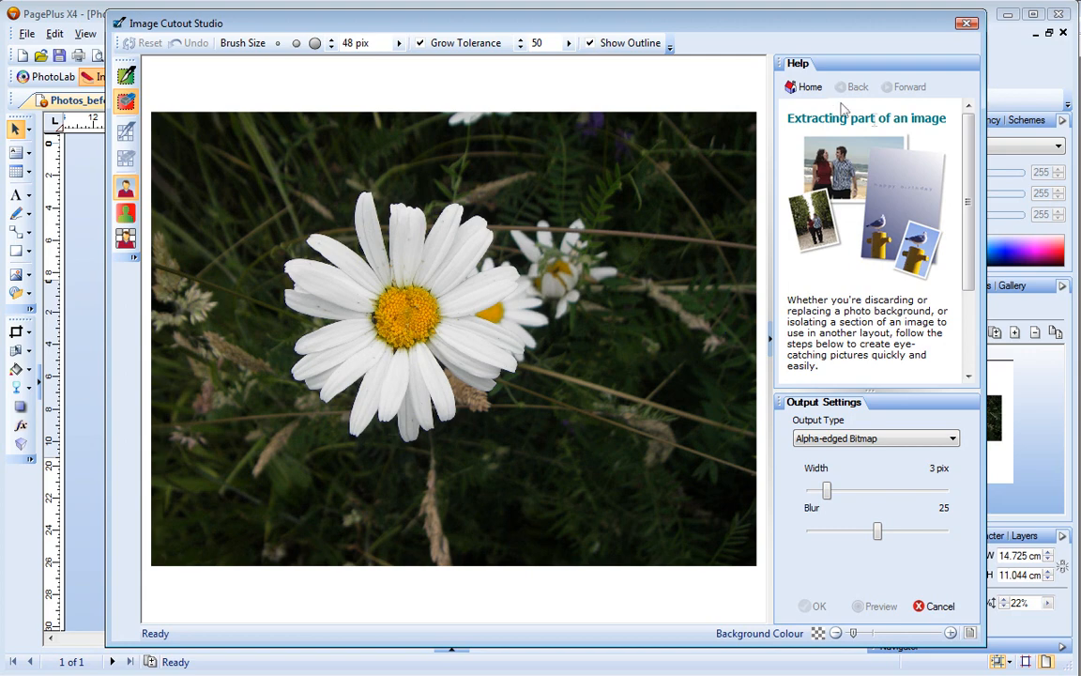
scroll("down", 3)
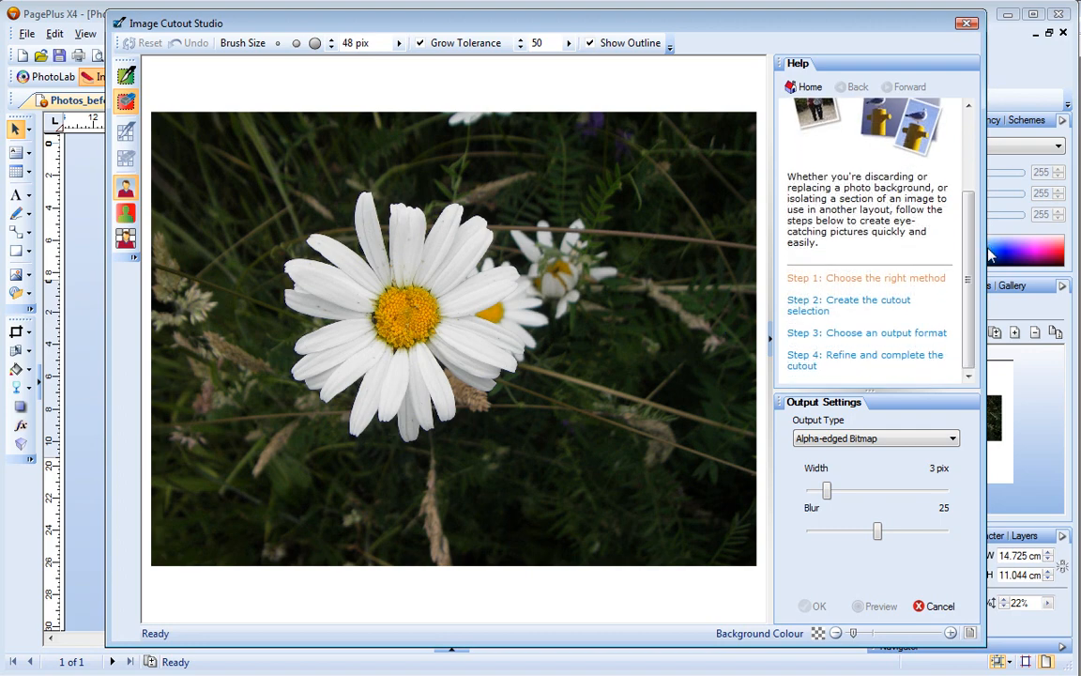
left_click(863, 278)
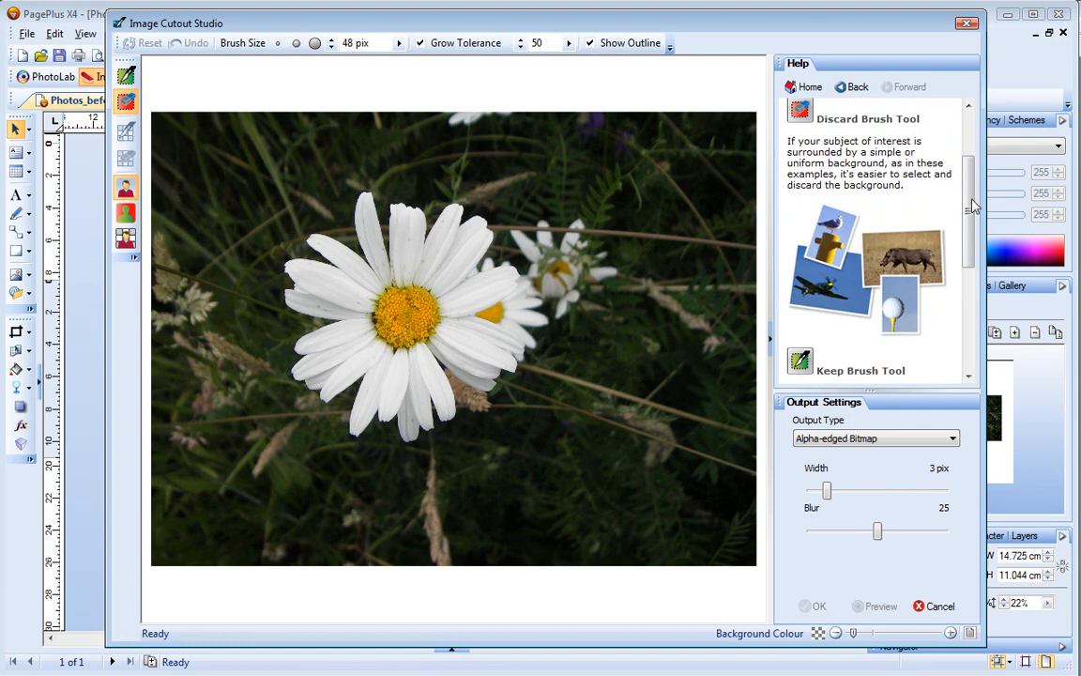
scroll("down", 3)
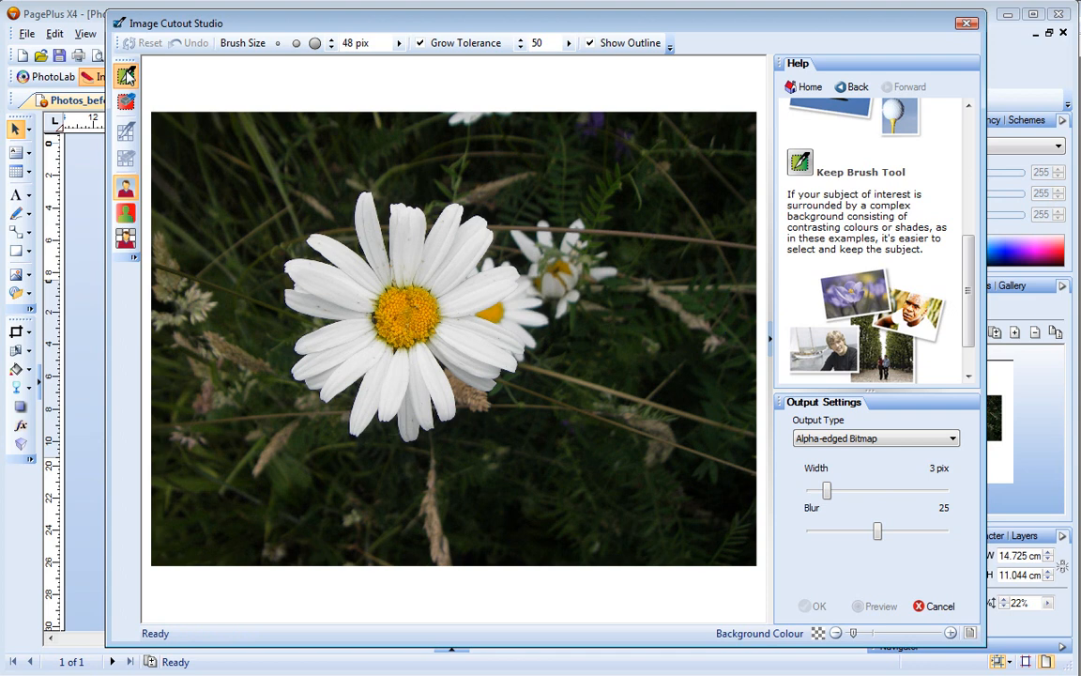
mouse_move(297, 43)
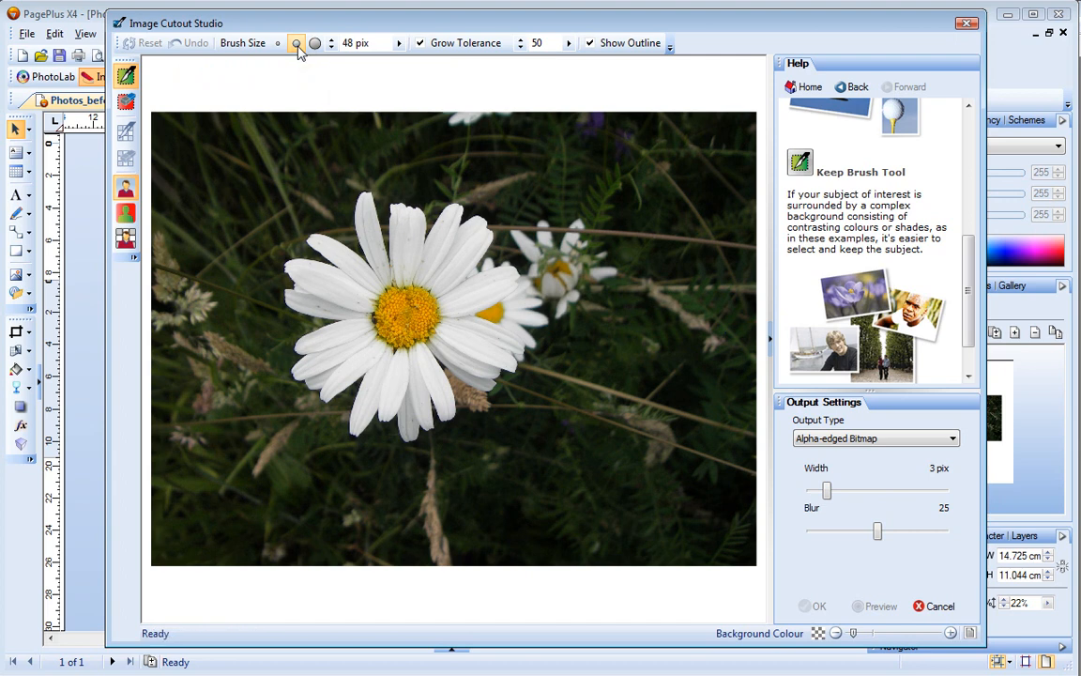
mouse_move(420, 45)
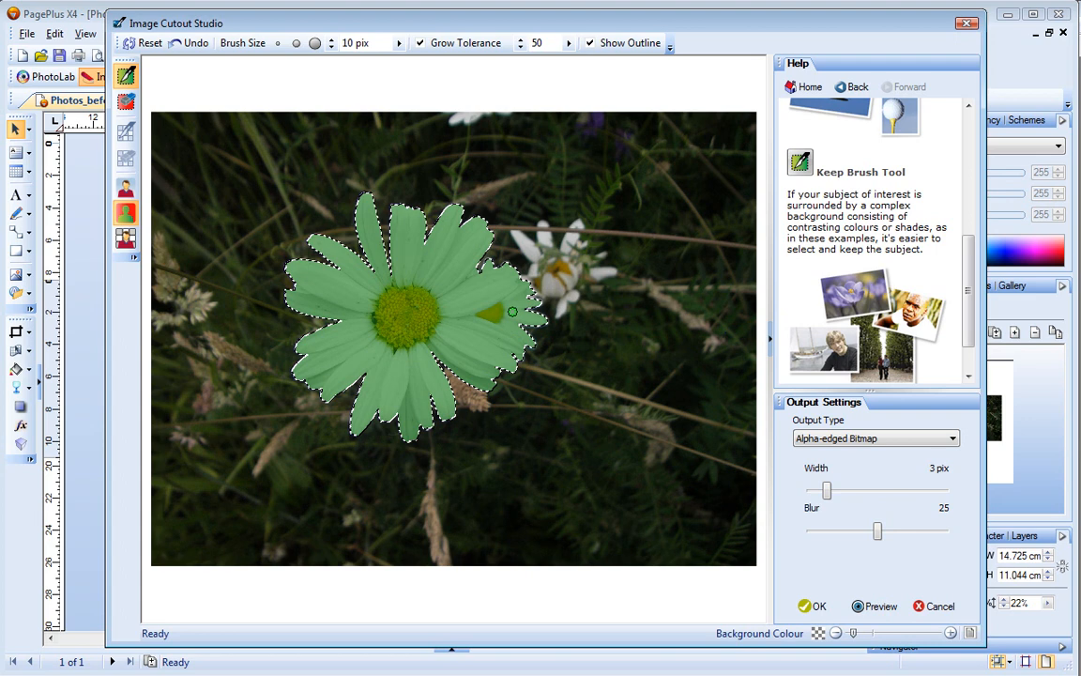
mouse_move(126, 101)
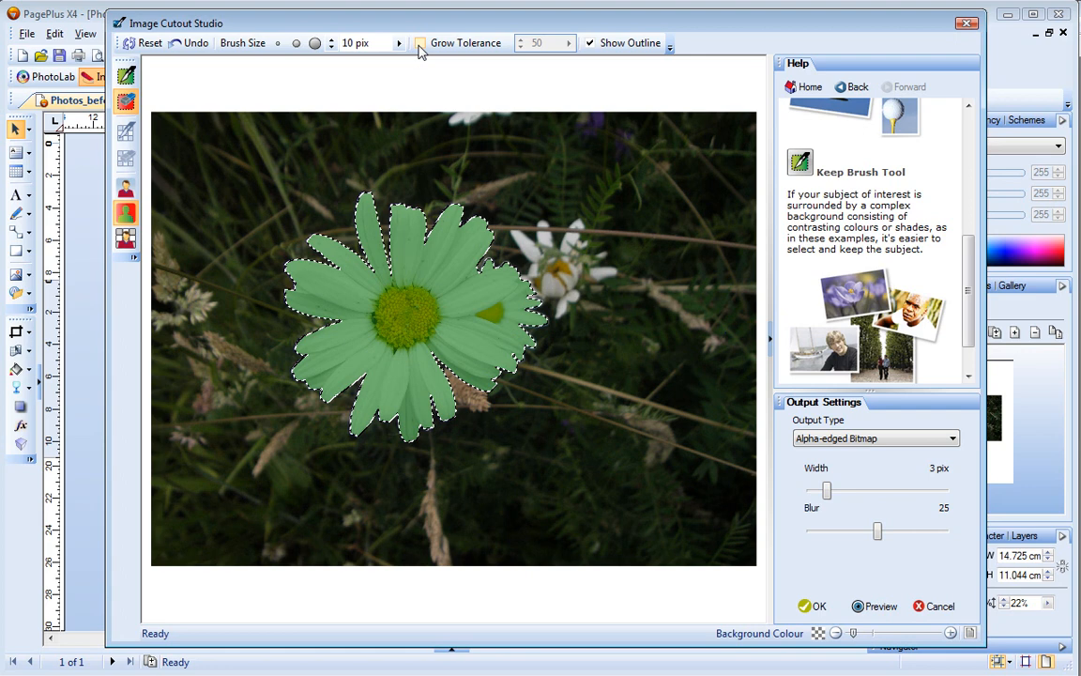
Paint the small daisy's overlapping petal with the 5 px Discard Brush and apply the cutout with OK
left_click_drag(521, 285, 526, 322)
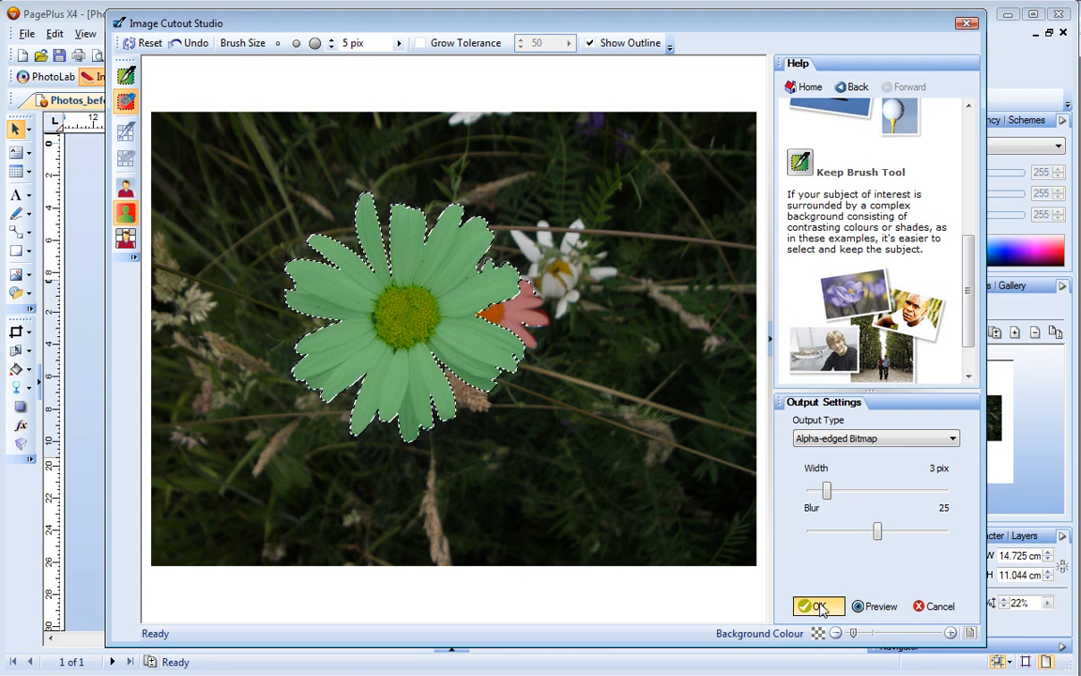
left_click(818, 605)
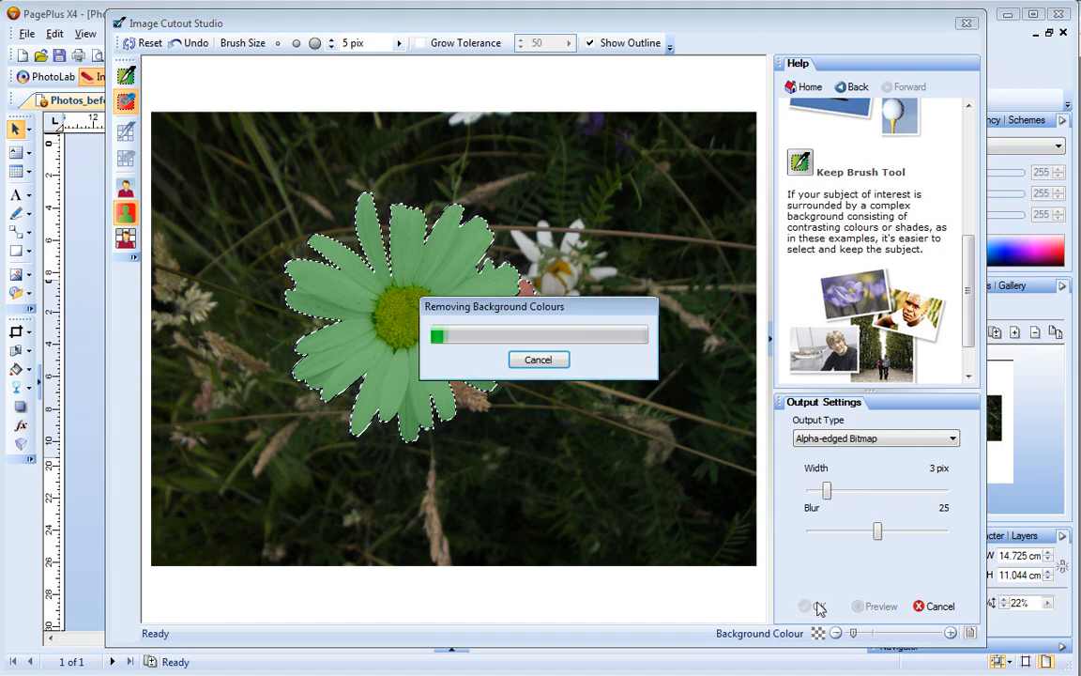